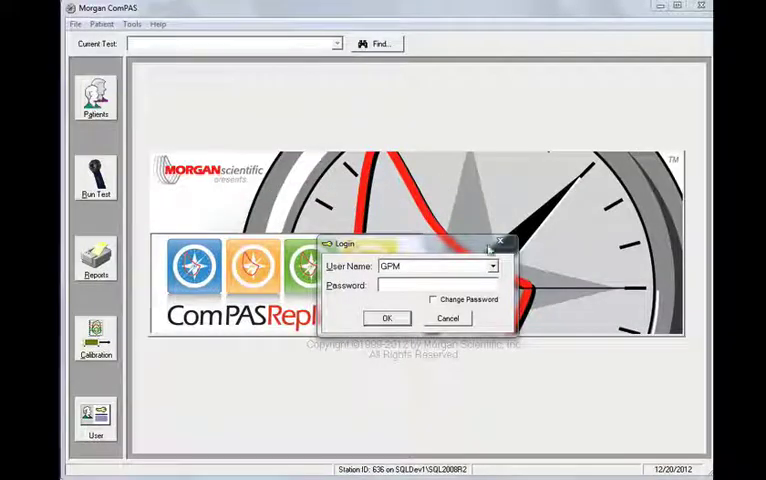
# Log in to ComPAS as Administrator from the User Name dropdown.
pyautogui.click(492, 266)
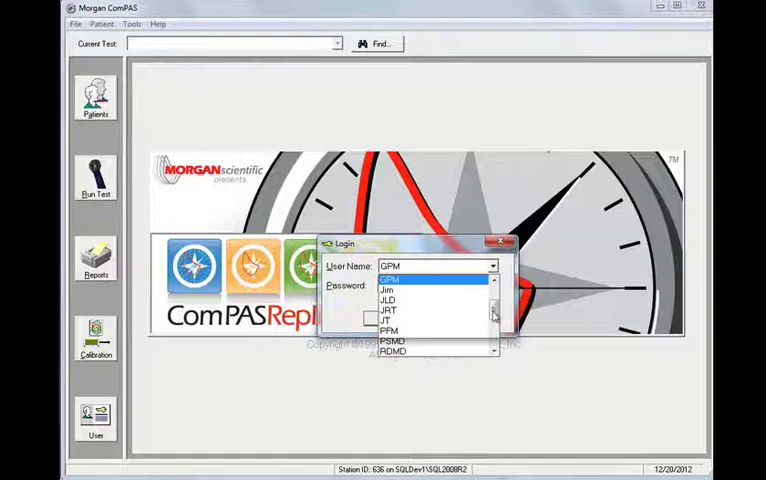
pyautogui.click(410, 265)
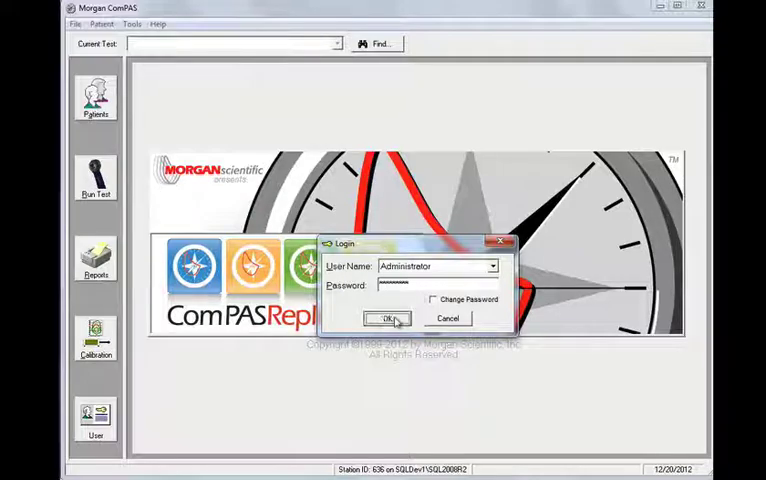
pyautogui.click(388, 318)
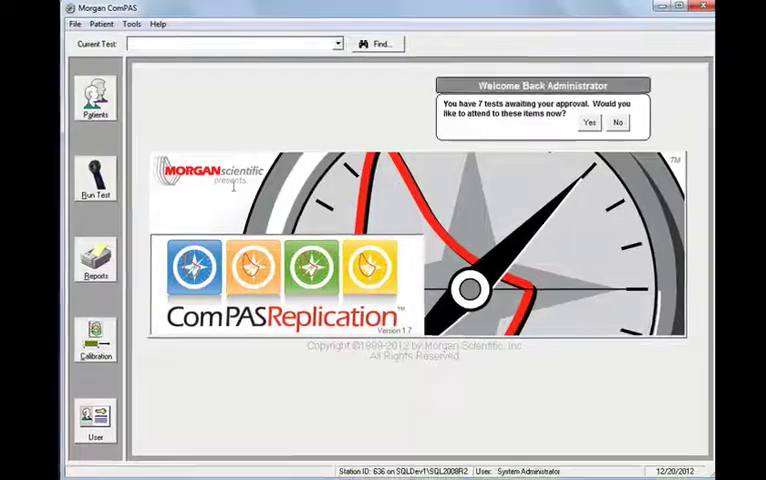
# Dismiss the 7-tests-awaiting-approval prompt and show the authorized Users list in Configuration.
pyautogui.click(120, 24)
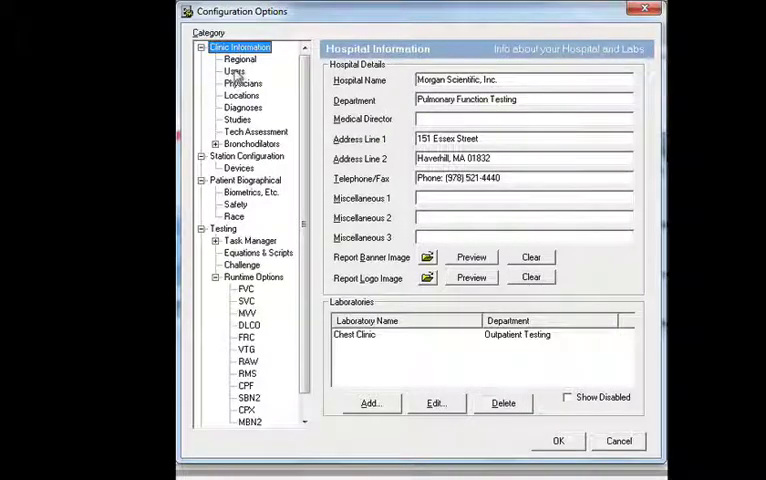
pyautogui.click(233, 71)
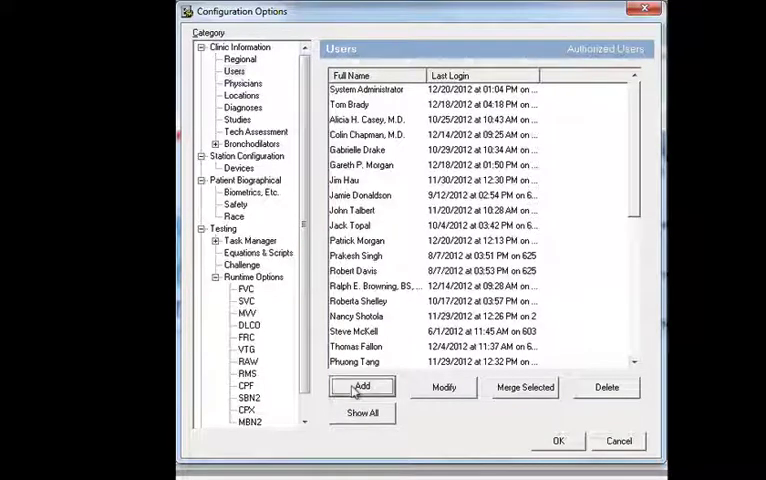
# Add a user with username welker83, full name Wes Welker, and a password.
pyautogui.click(362, 387)
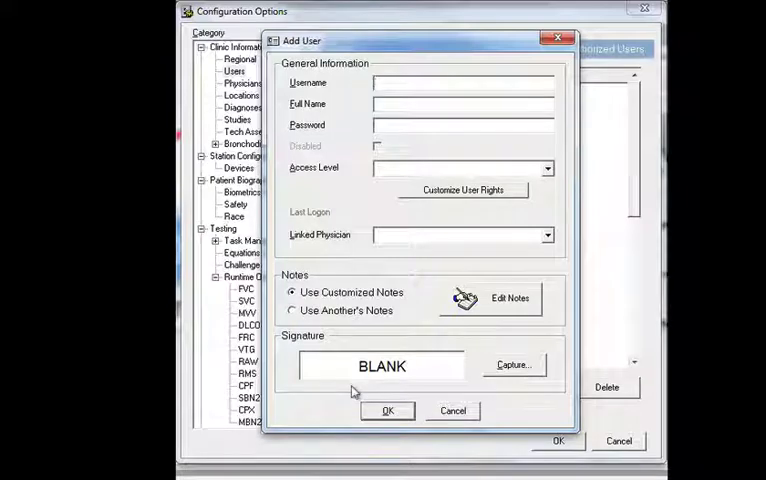
pyautogui.write('welker')
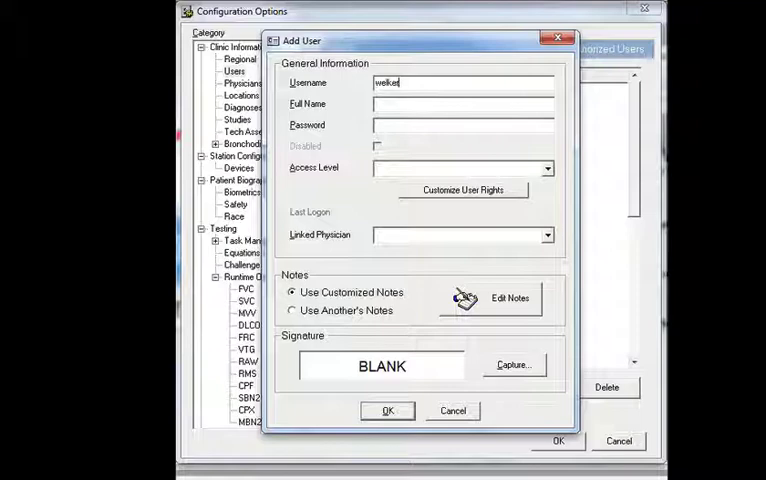
pyautogui.write('83')
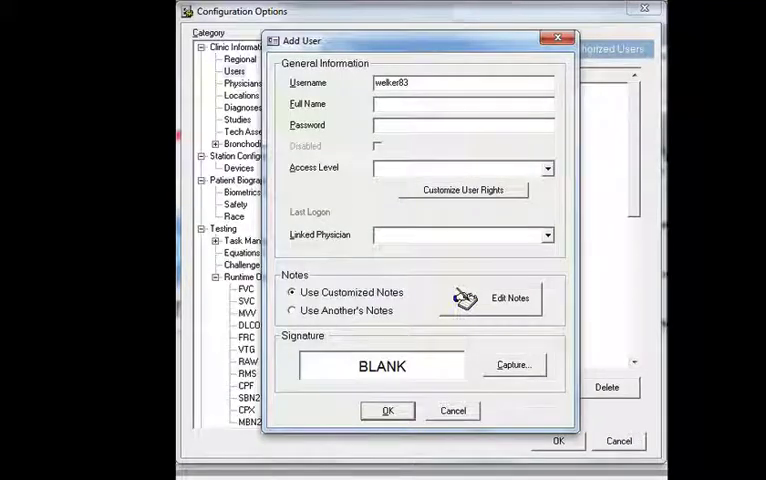
pyautogui.write('Wes W')
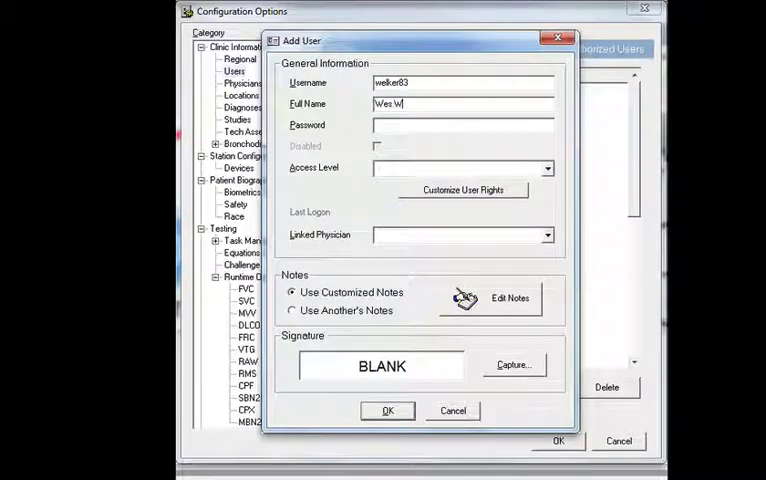
pyautogui.write('elker')
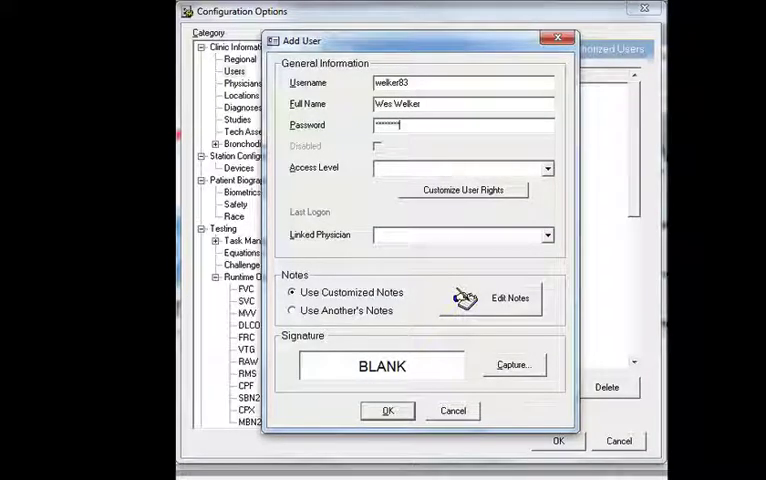
pyautogui.moveTo(533, 192)
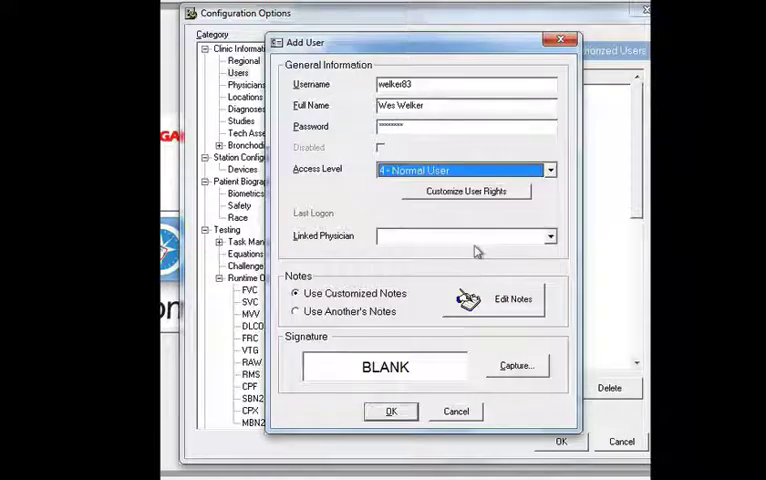
pyautogui.moveTo(413, 292)
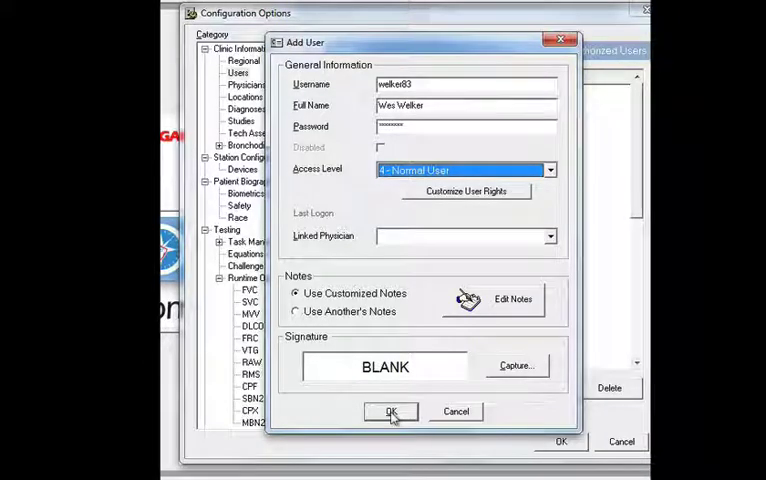
pyautogui.click(390, 411)
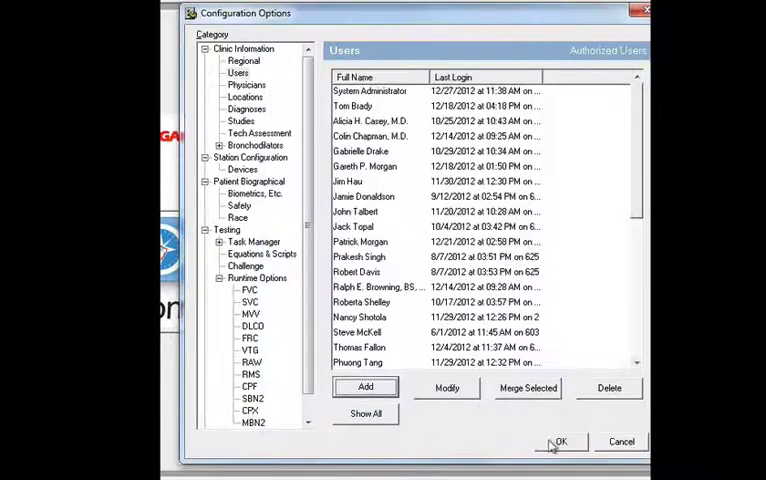
pyautogui.click(560, 441)
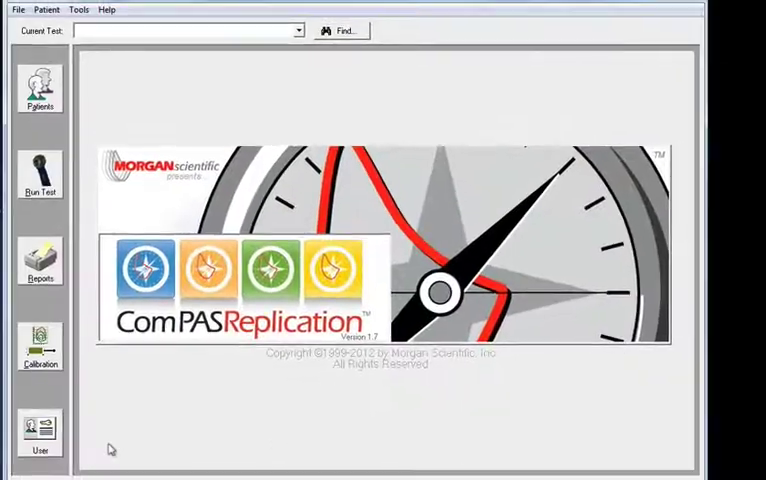
pyautogui.click(40, 433)
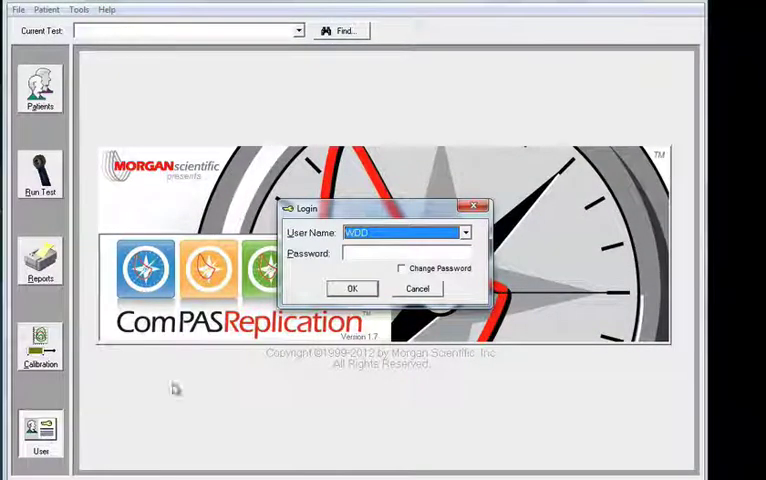
pyautogui.click(464, 232)
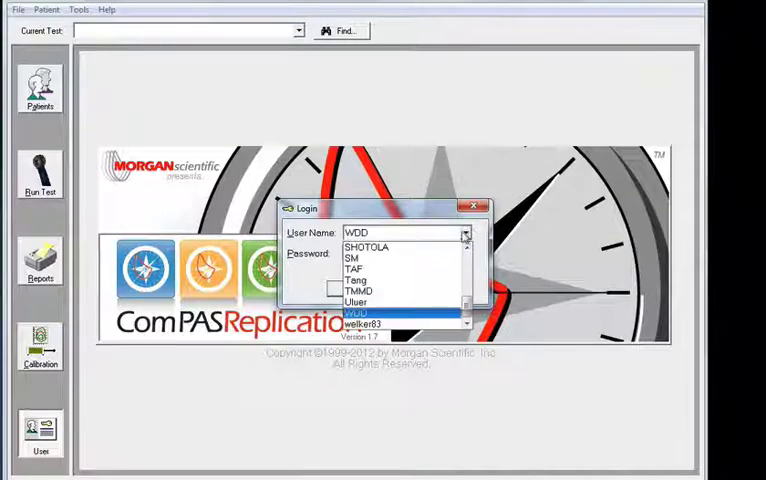
pyautogui.click(358, 327)
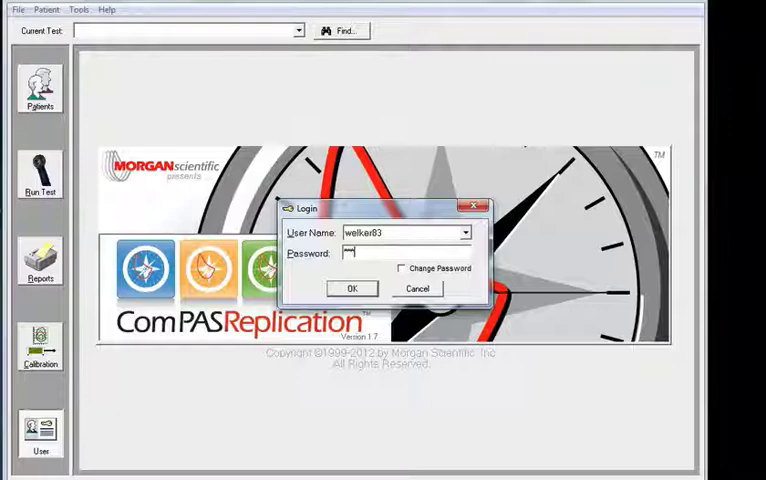
pyautogui.write('password')
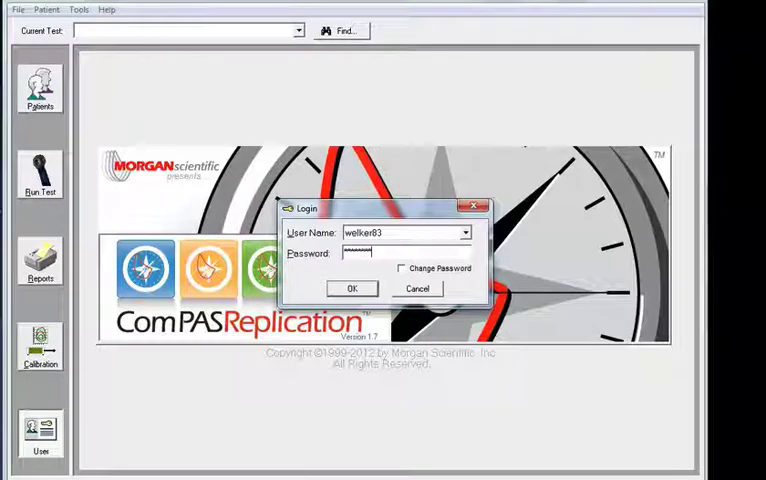
pyautogui.click(351, 288)
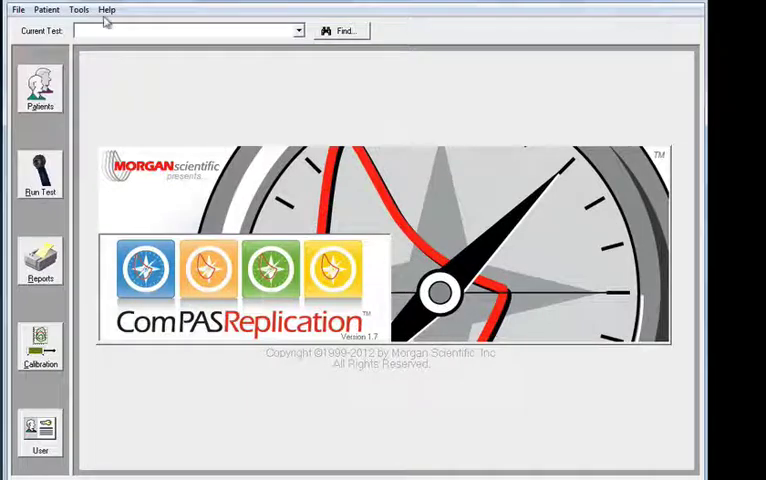
# Open Help Contents to the Introduction to ComPAS page and select Technician Login.
pyautogui.click(106, 9)
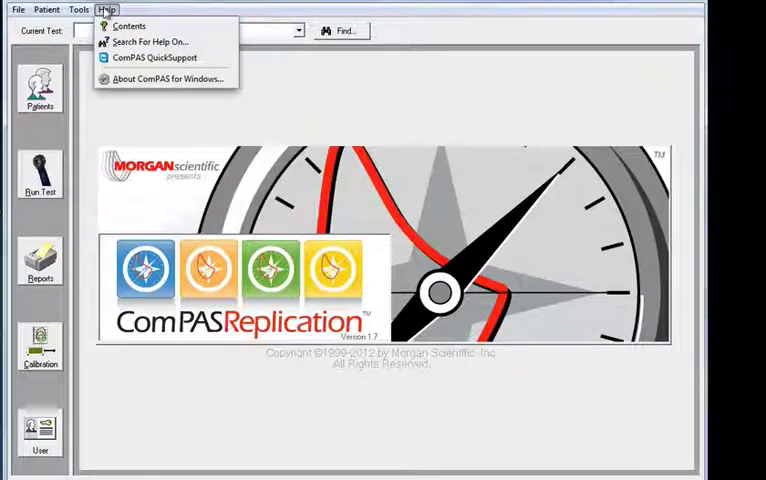
pyautogui.click(129, 26)
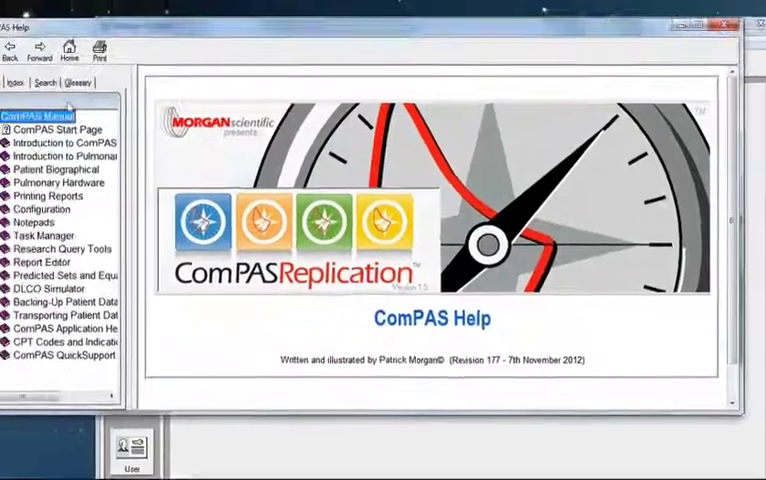
pyautogui.click(60, 152)
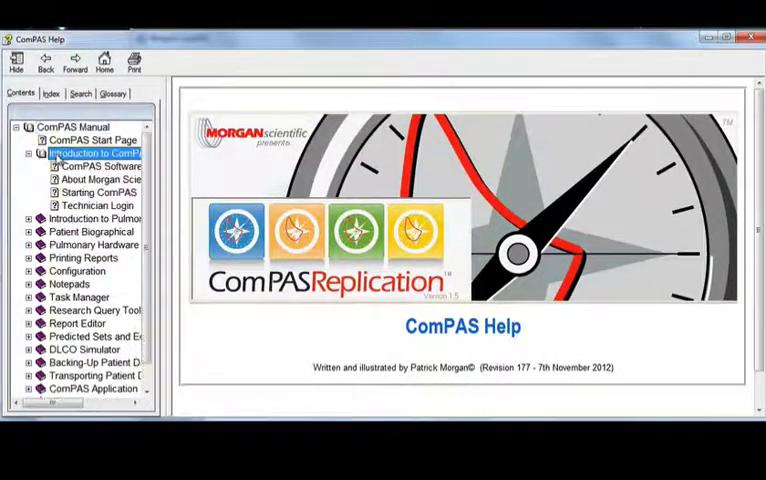
pyautogui.click(92, 151)
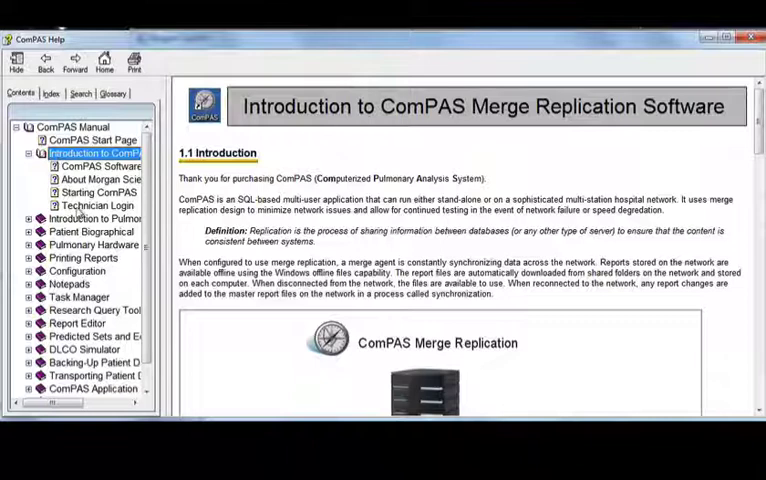
pyautogui.click(95, 205)
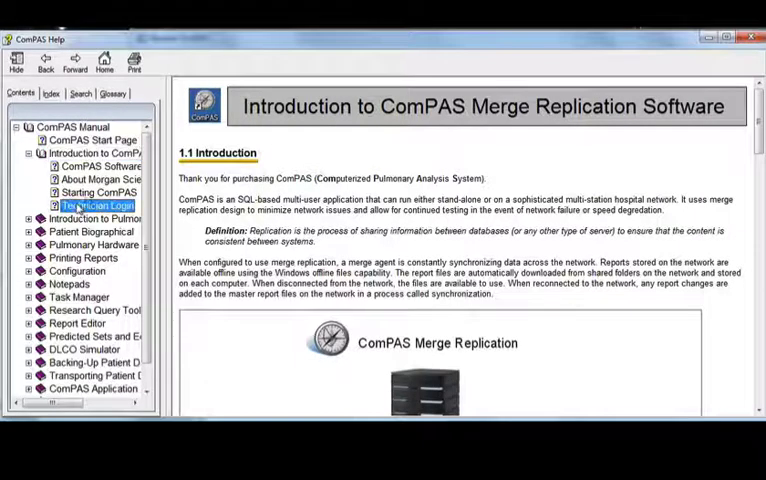
# Follow the Configuration Options link in Technician Login to the ComPAS Configuration page.
pyautogui.click(97, 205)
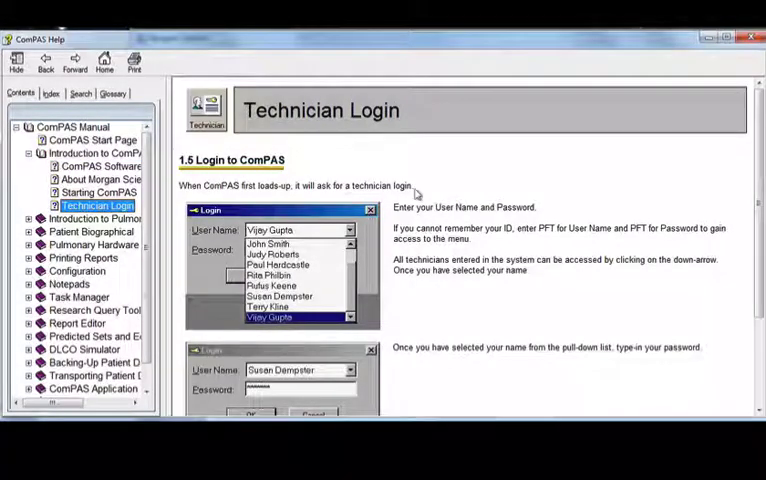
pyautogui.scroll(-3)
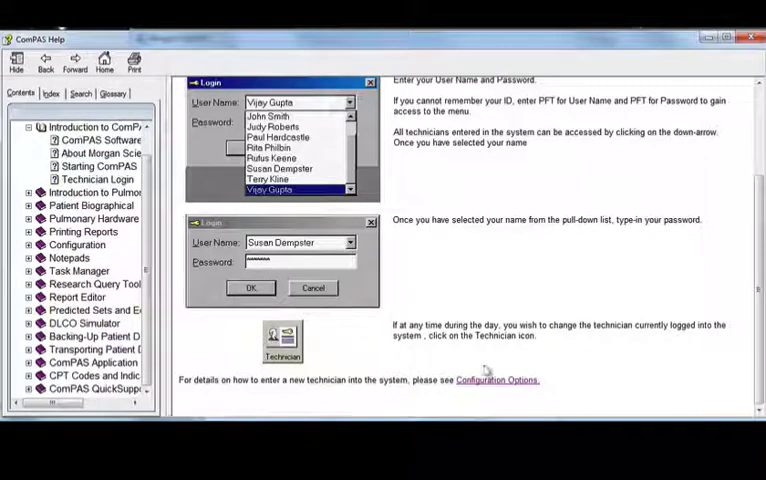
pyautogui.moveTo(488, 386)
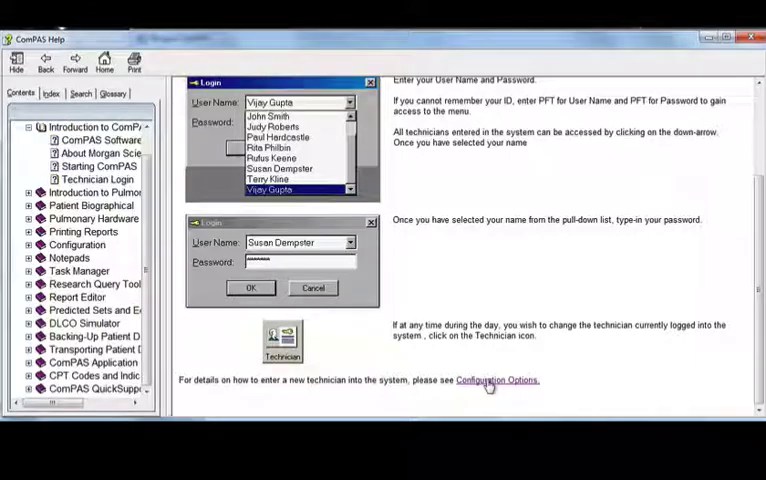
pyautogui.click(497, 380)
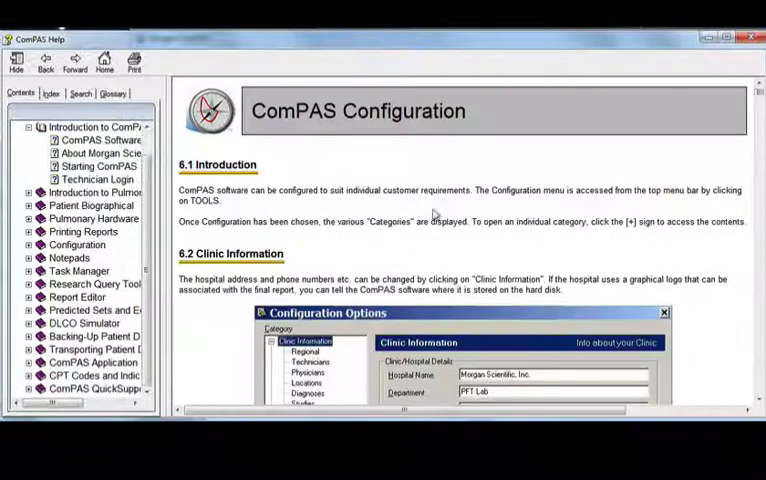